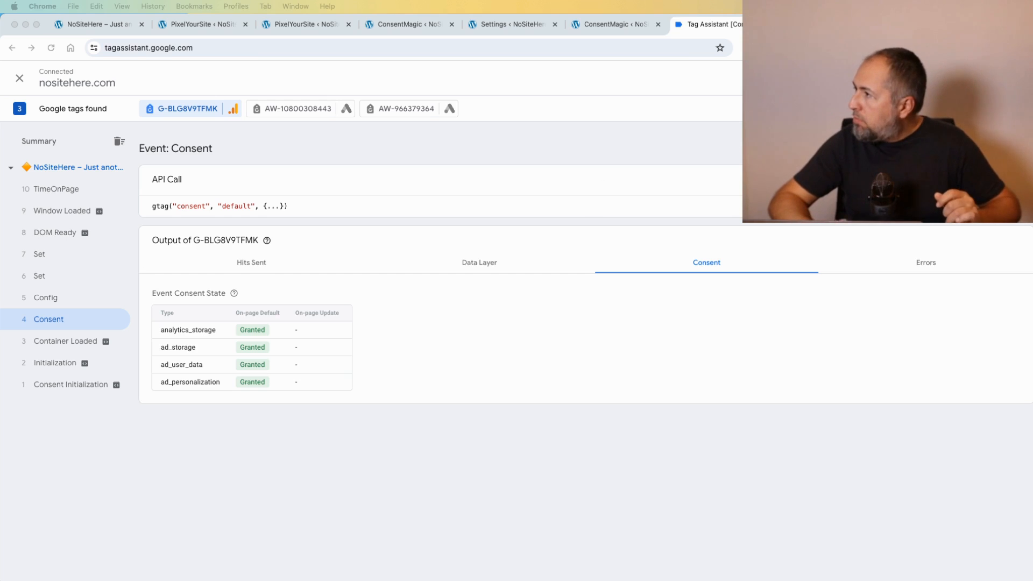
# On the test site, deny ad storage, ad user data and ad personalization.
pyautogui.click(97, 24)
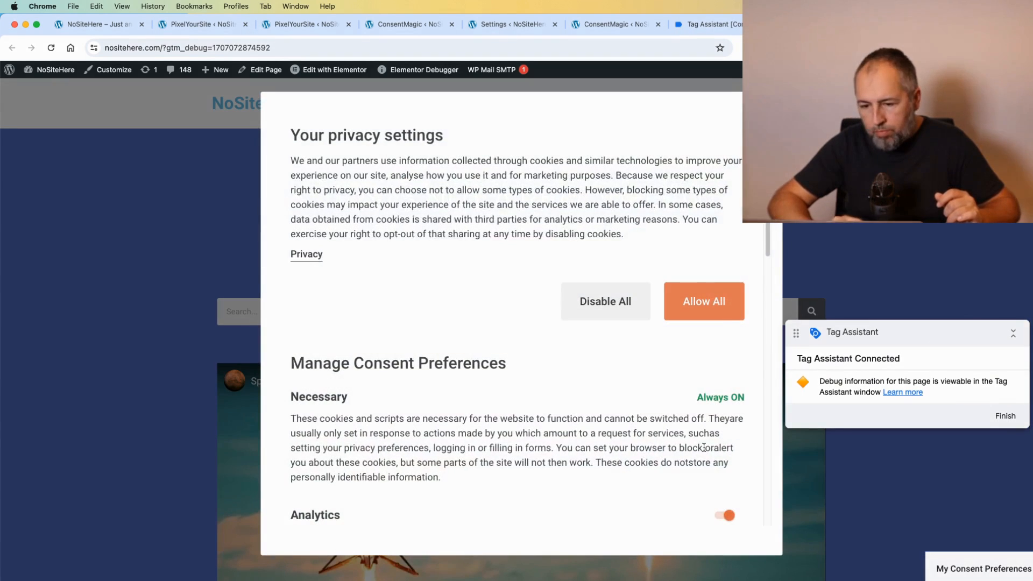
pyautogui.scroll(-3)
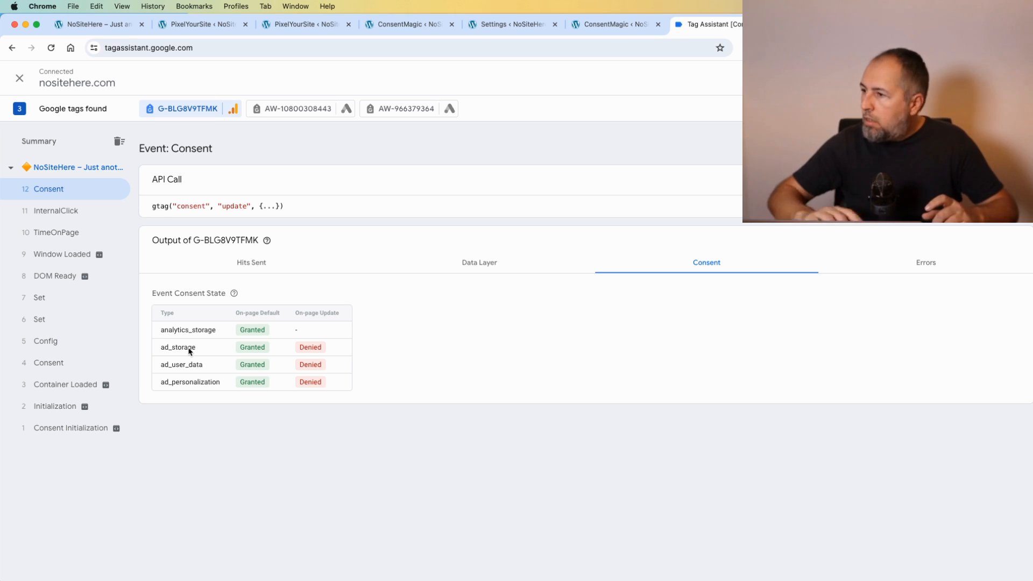
pyautogui.moveTo(279, 334)
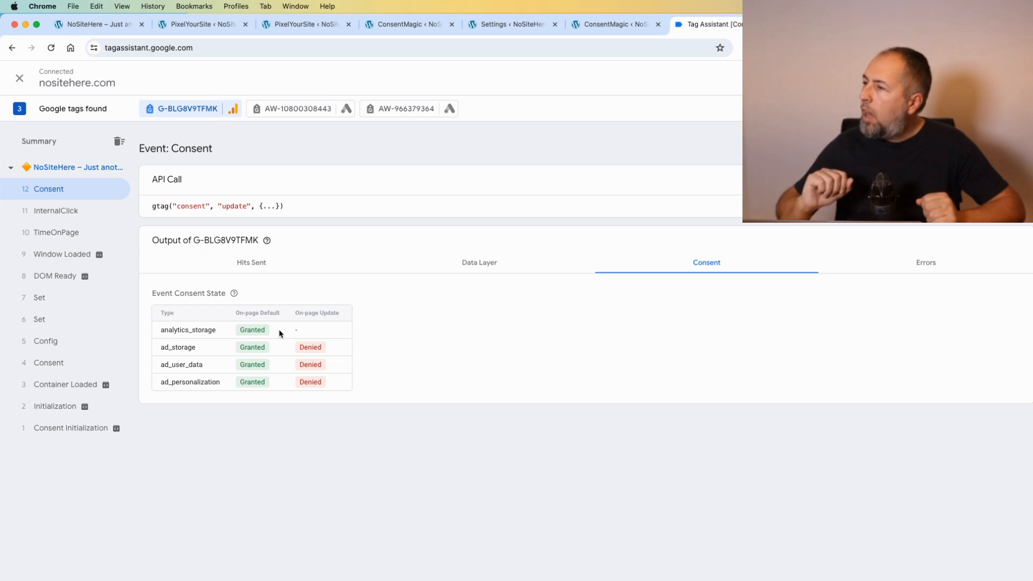
pyautogui.moveTo(247, 173)
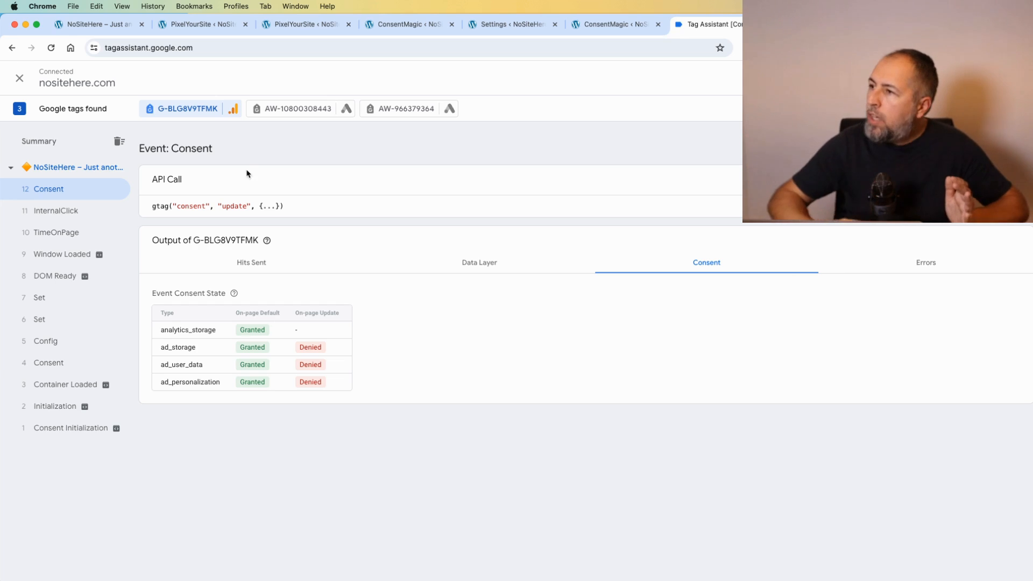
# Show PixelYourSite's Google Tags settings with 'Fire Google tags with consent mode granted' on.
pyautogui.click(197, 24)
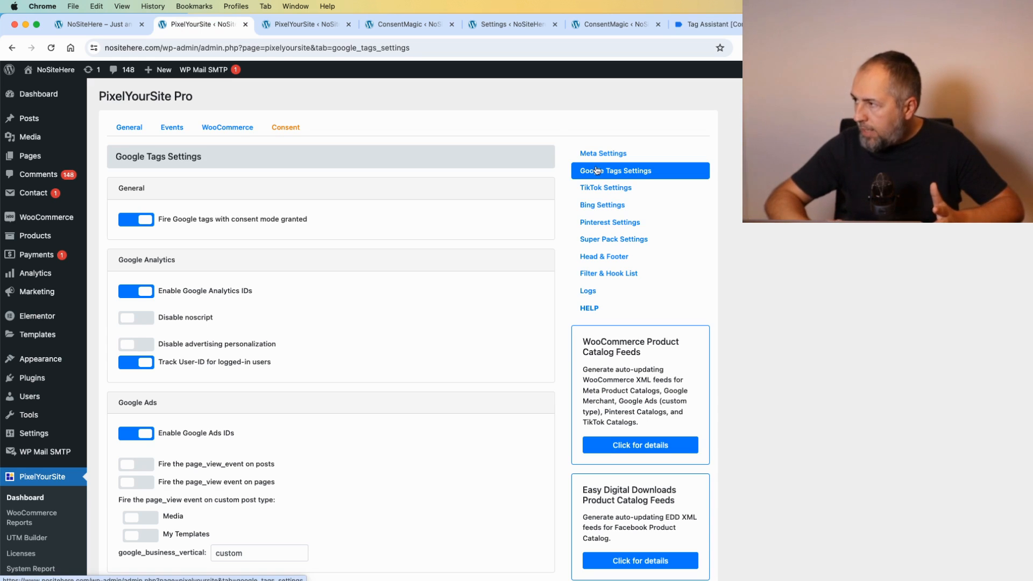
pyautogui.moveTo(353, 221)
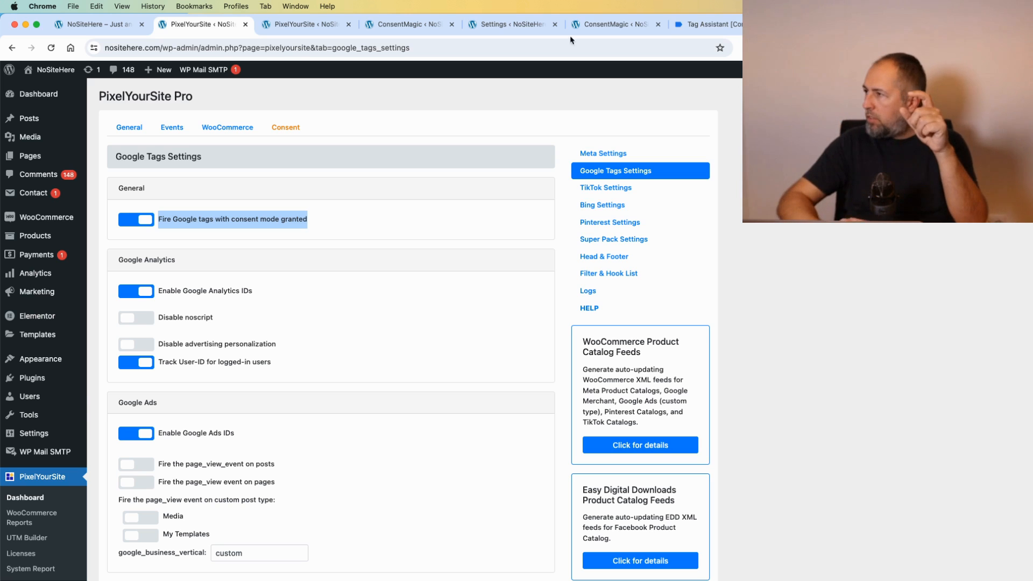
# Review the Tag Assistant consent table: analytics_storage granted, the three ad signals denied.
pyautogui.click(708, 24)
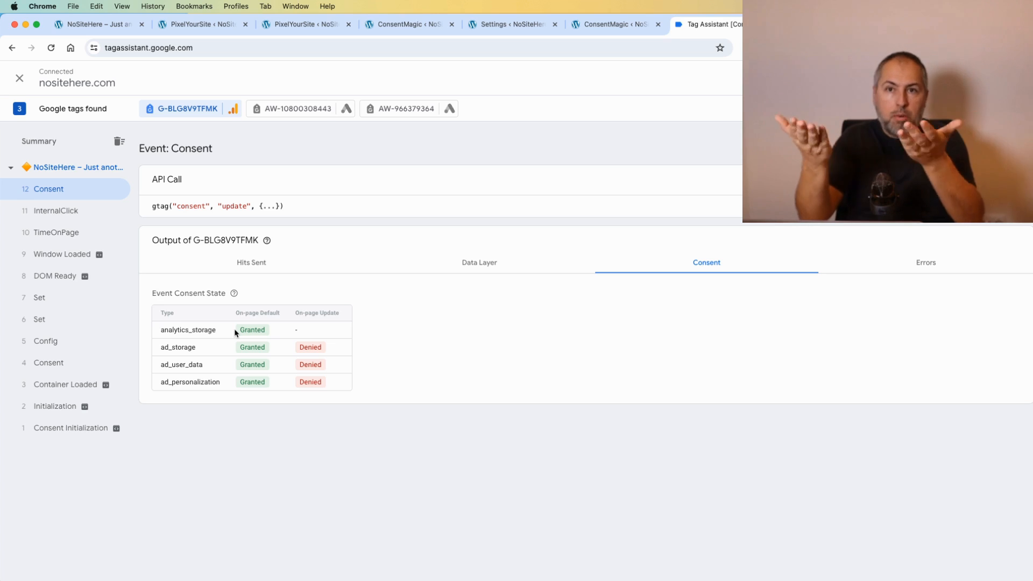
pyautogui.moveTo(234, 323)
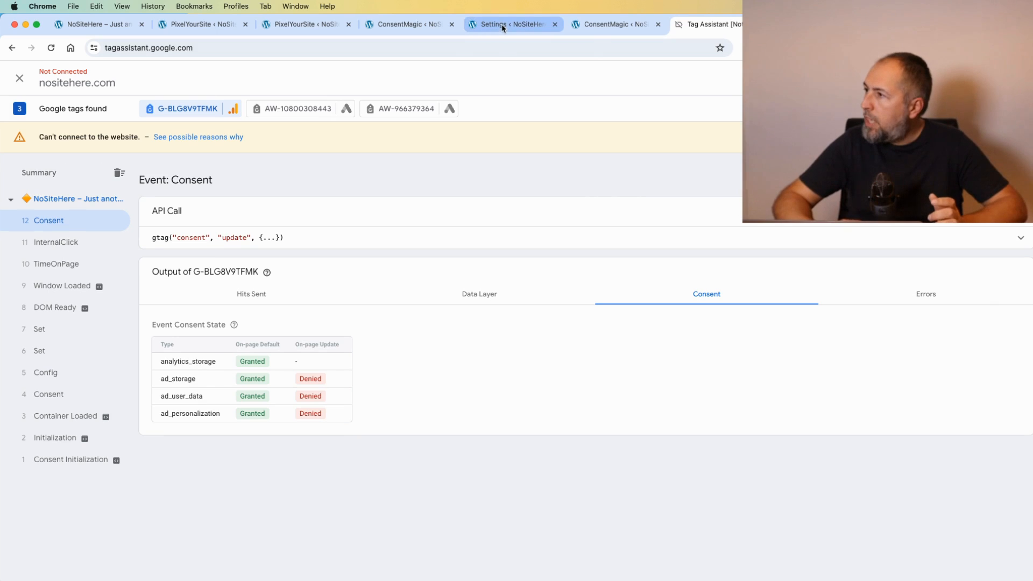
# Open PixelYourSite's Consent tab and scroll to the consent-mode pixel filter list.
pyautogui.click(302, 24)
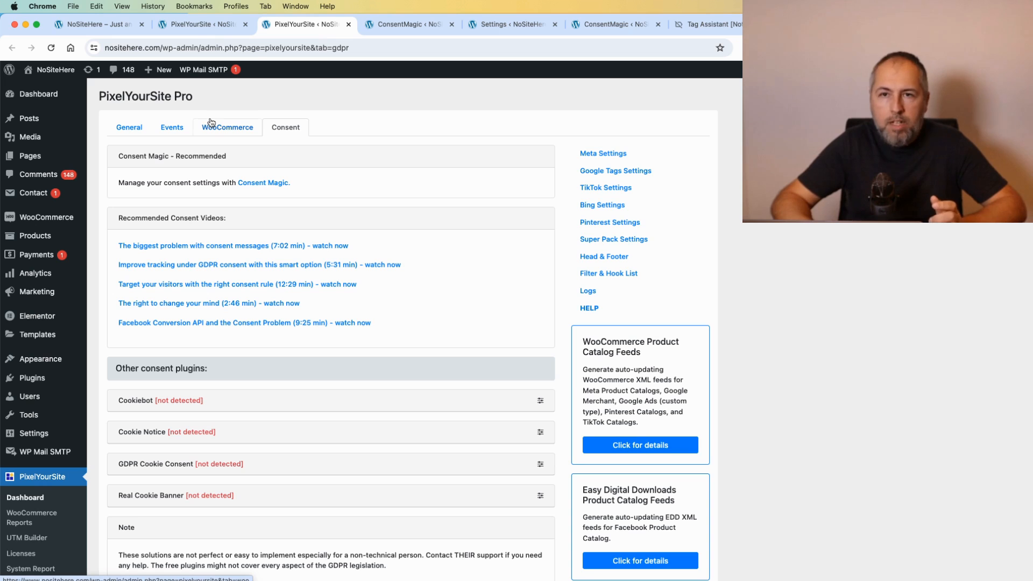
pyautogui.scroll(-3)
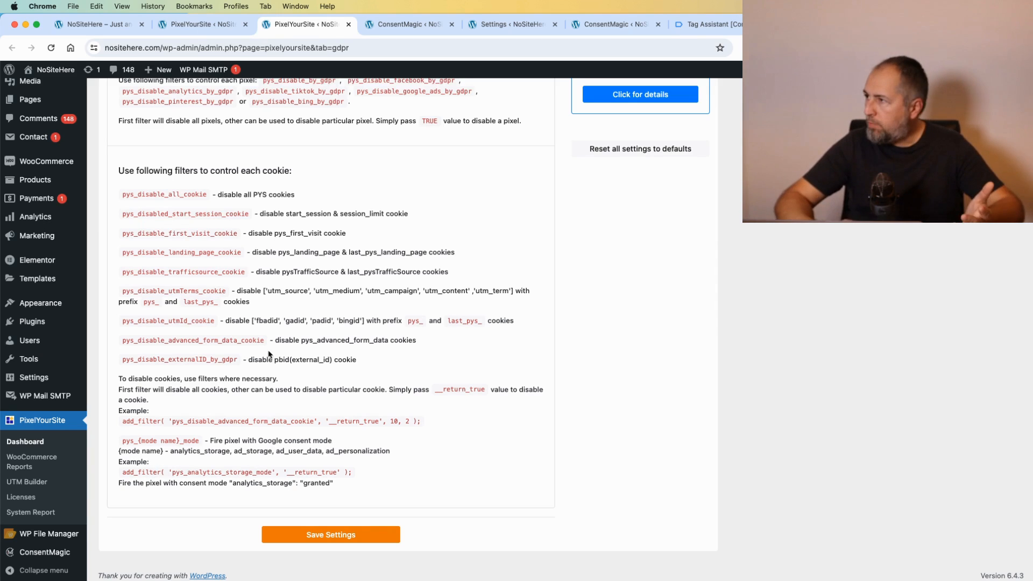
pyautogui.moveTo(440, 354)
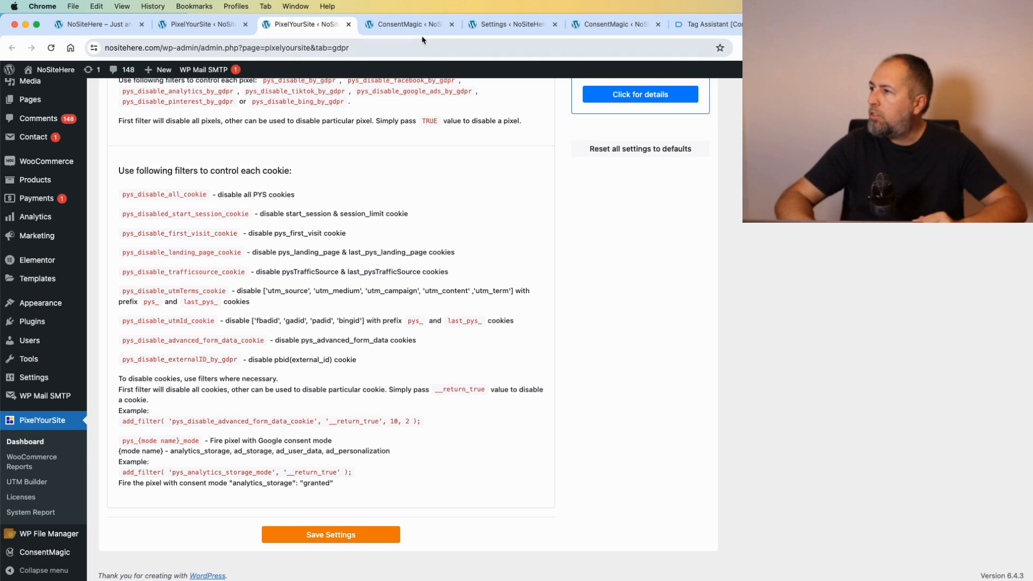
# Open ConsentMagic Settings and scroll to the enabled 'Enable Google Consent Mode V2' option.
pyautogui.click(405, 24)
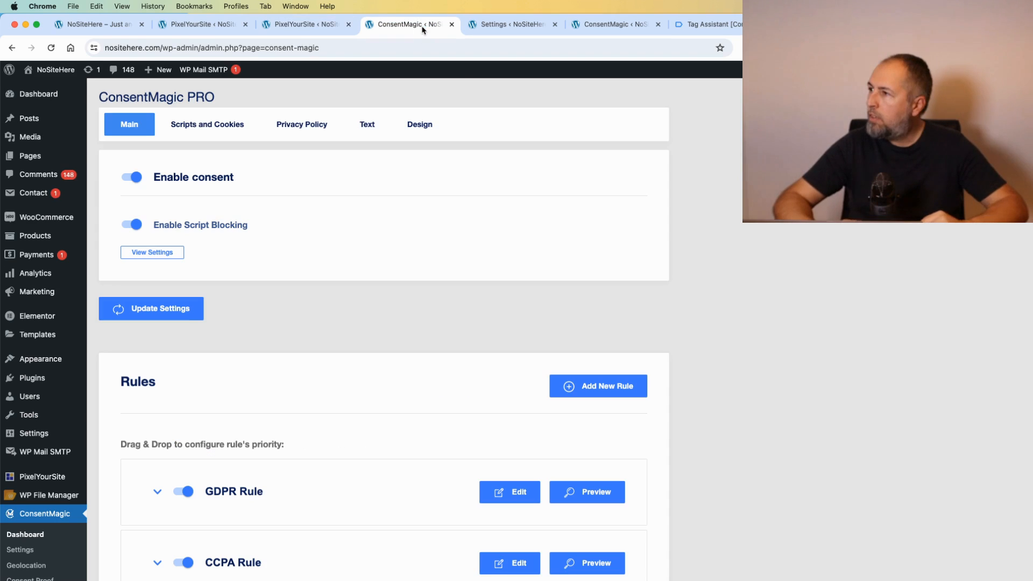
pyautogui.click(510, 24)
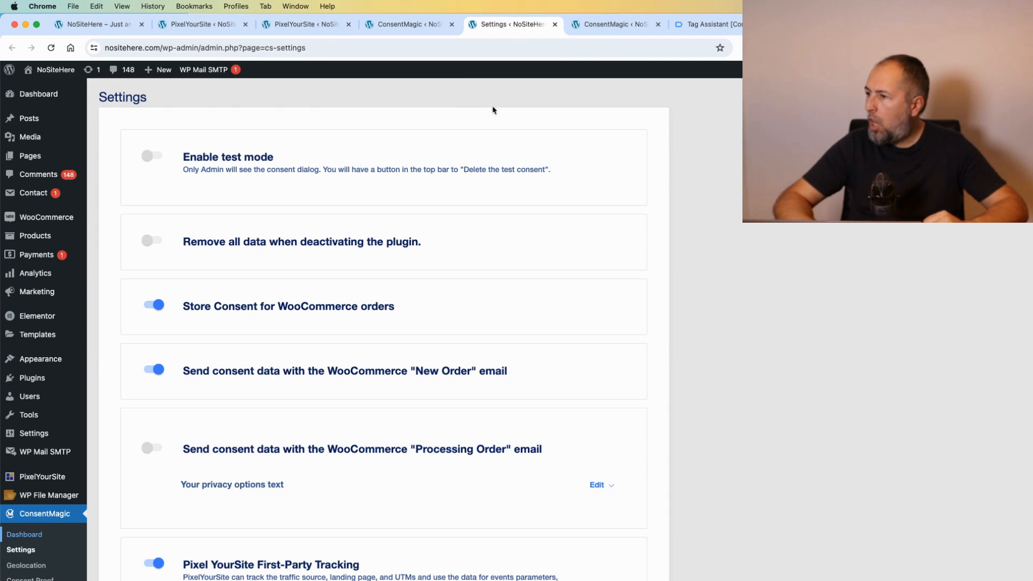
pyautogui.scroll(-3)
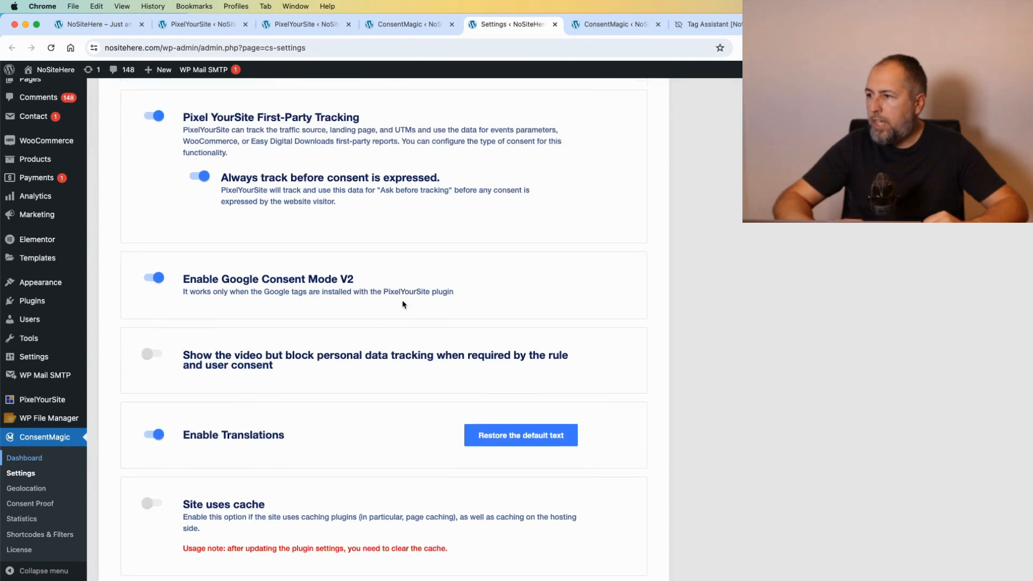
pyautogui.scroll(-3)
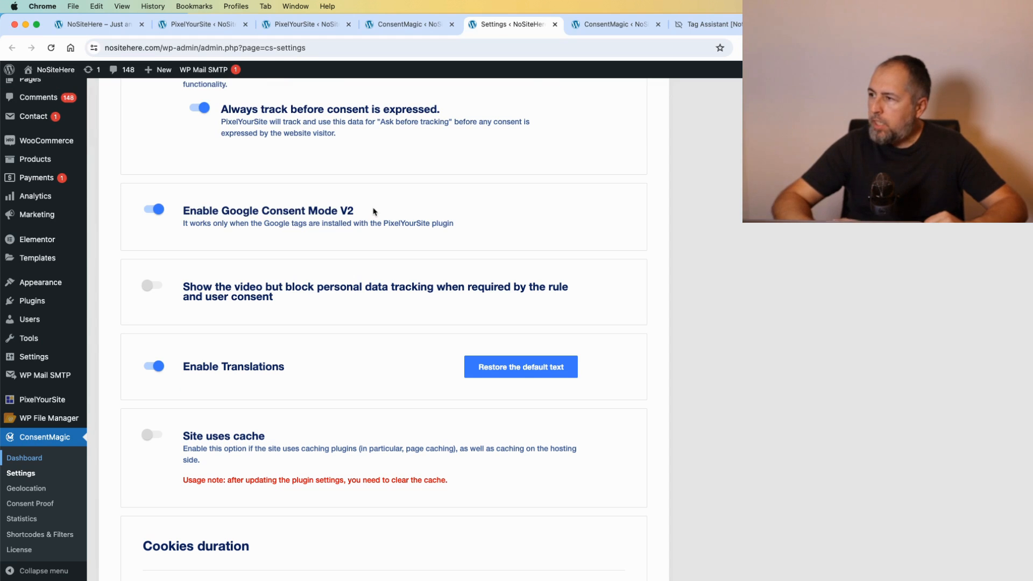
pyautogui.moveTo(359, 213)
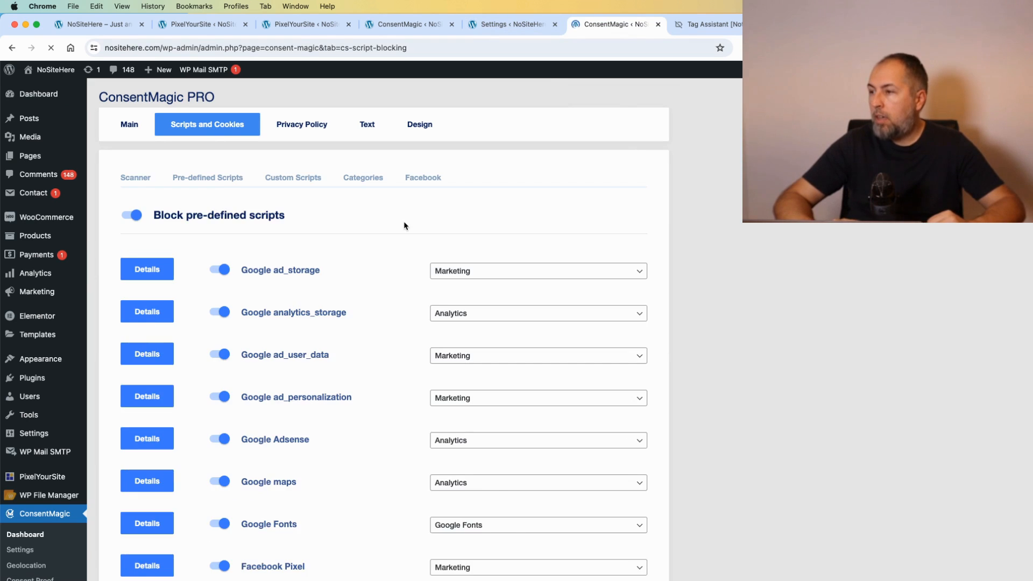
# Check the Pre-defined Scripts' Google category assignments, then view the Categories list.
pyautogui.click(207, 177)
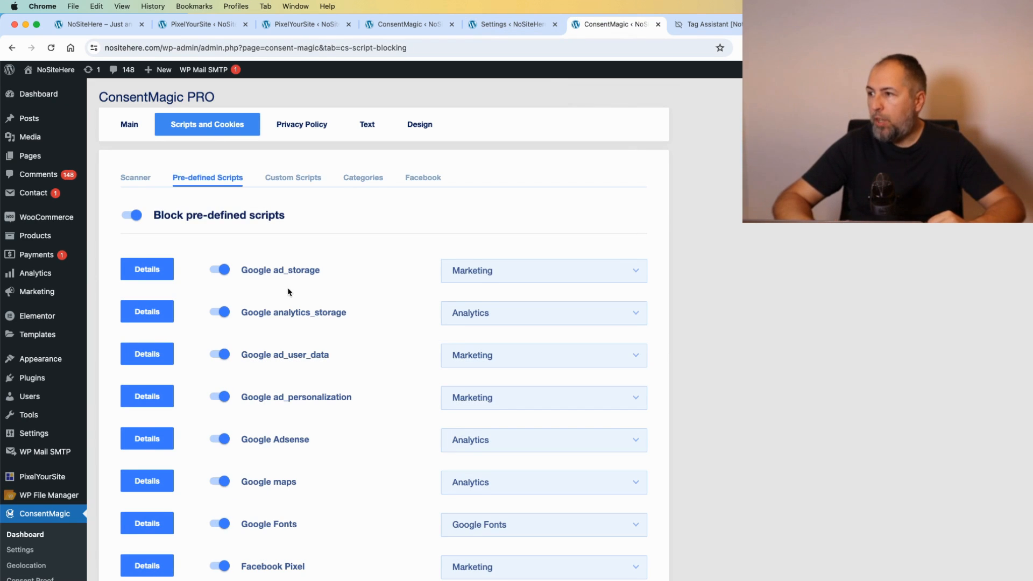
pyautogui.moveTo(391, 269)
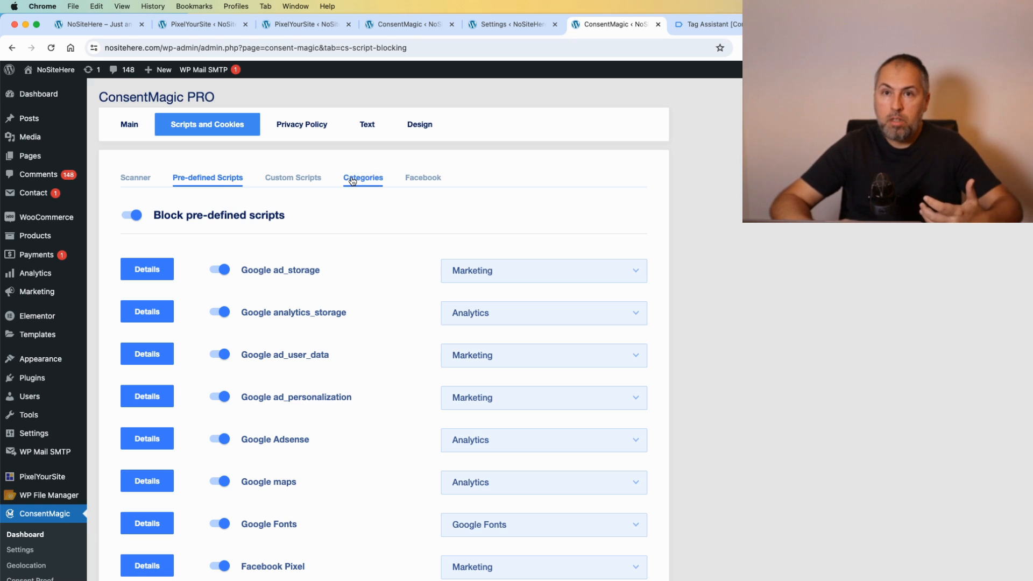
pyautogui.click(362, 178)
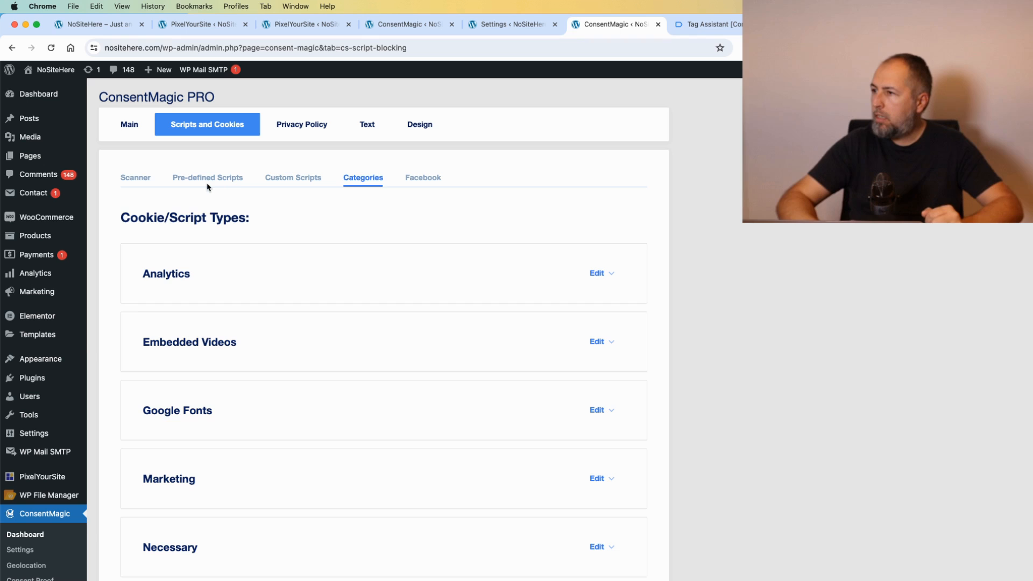
# Review the site's ConsentMagic preferences popup with its category toggles and Facebook options.
pyautogui.click(208, 177)
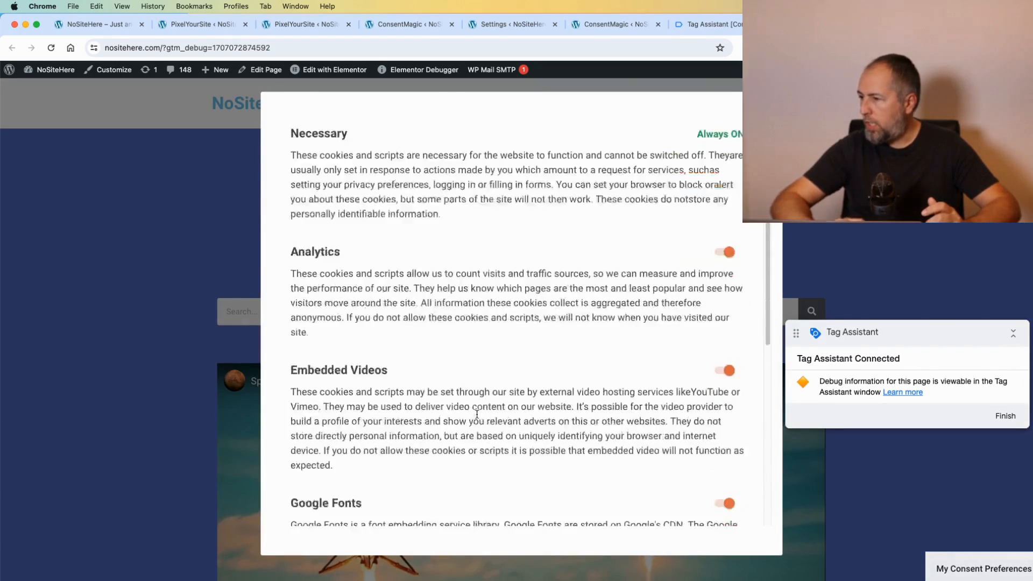
pyautogui.scroll(-3)
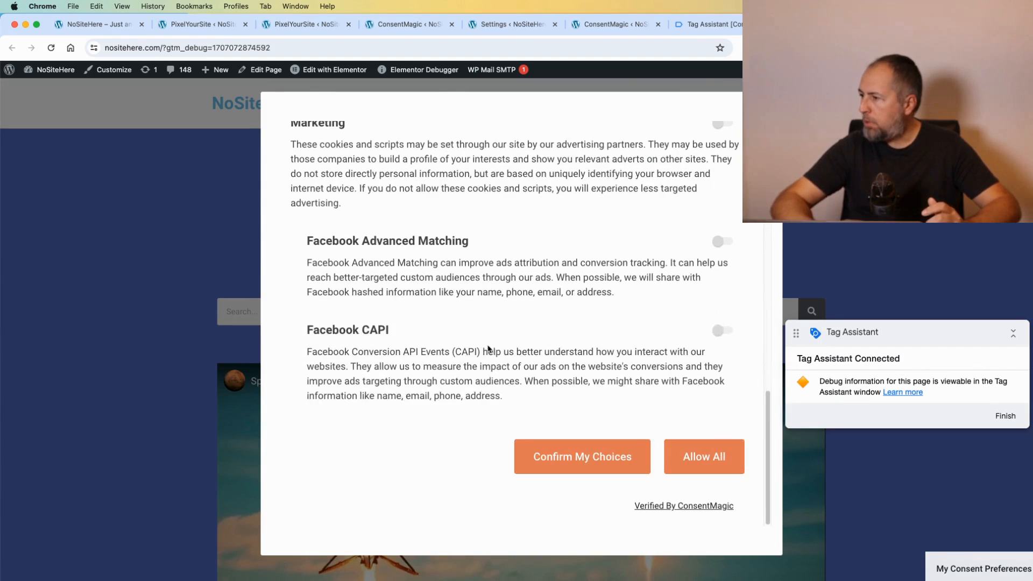
pyautogui.scroll(3)
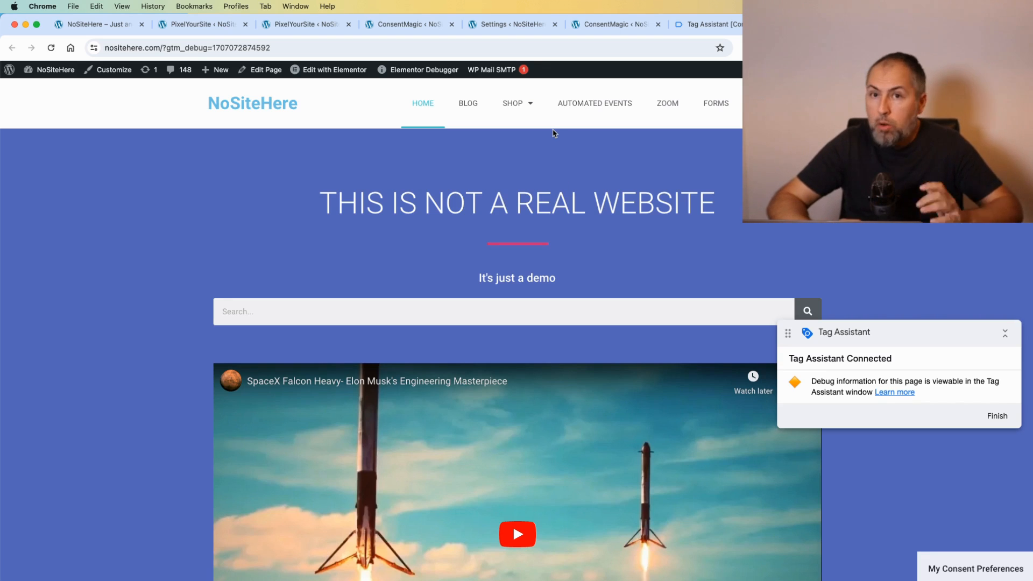
pyautogui.click(73, 6)
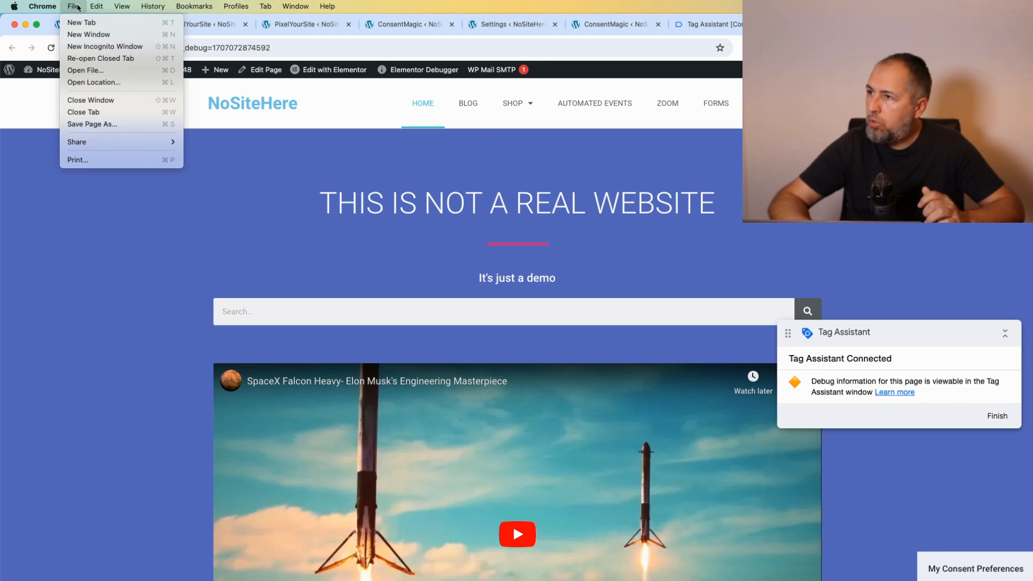
pyautogui.click(104, 46)
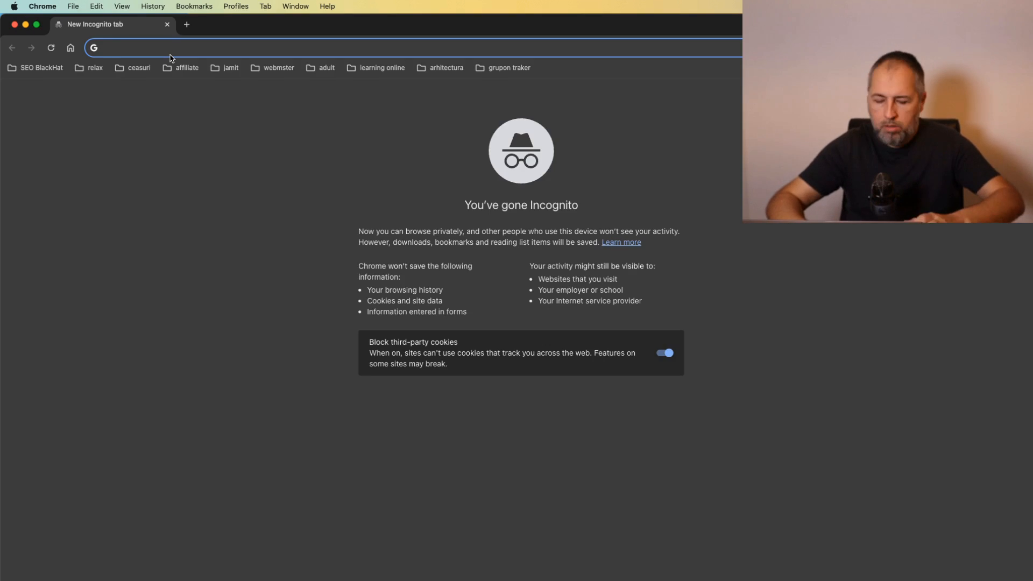
pyautogui.write('tagassistant.google.com')
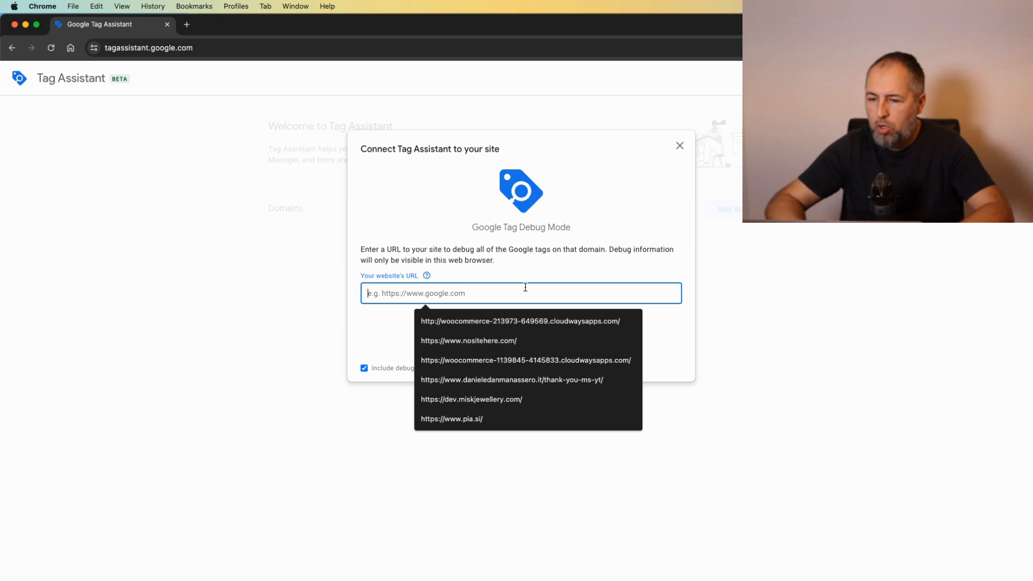
pyautogui.click(468, 340)
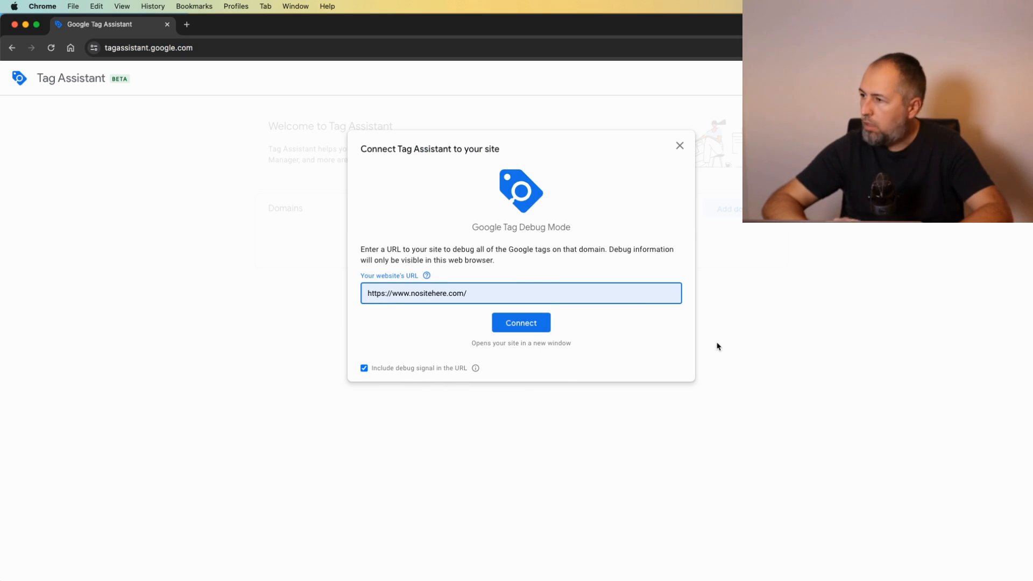
pyautogui.click(521, 323)
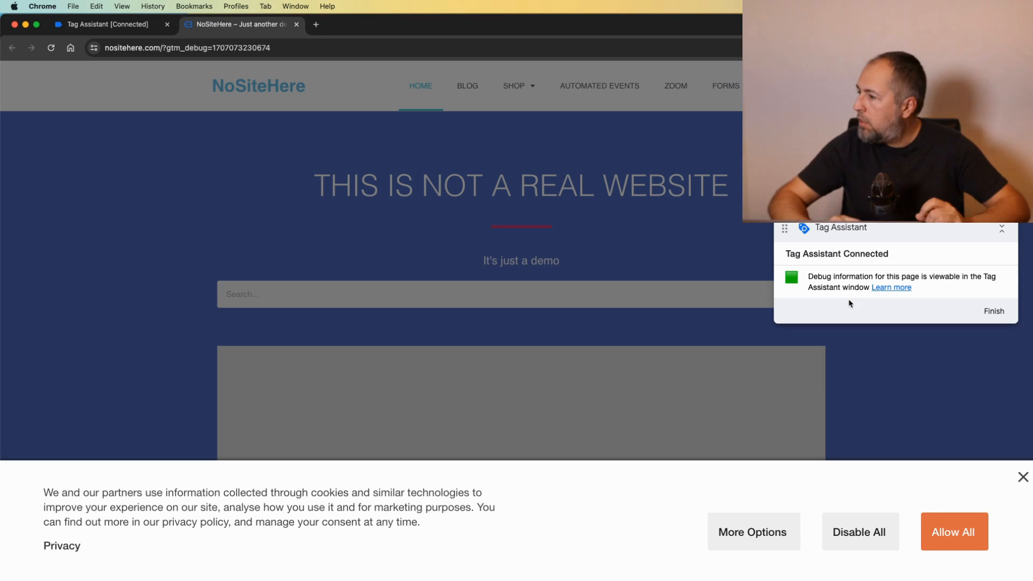
pyautogui.moveTo(434, 152)
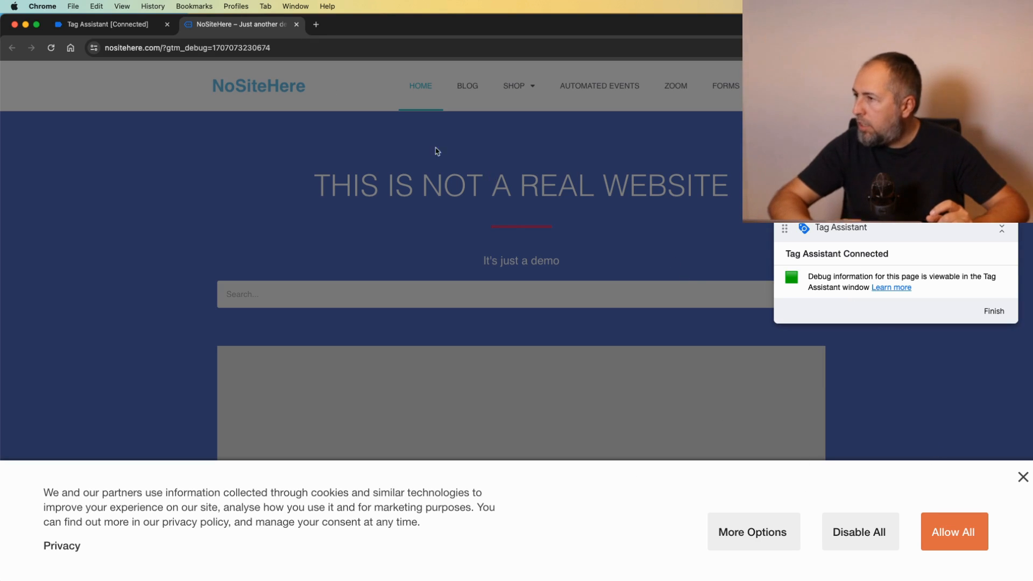
# Inspect the default Consent event 4's consent state table in Tag Assistant.
pyautogui.click(105, 24)
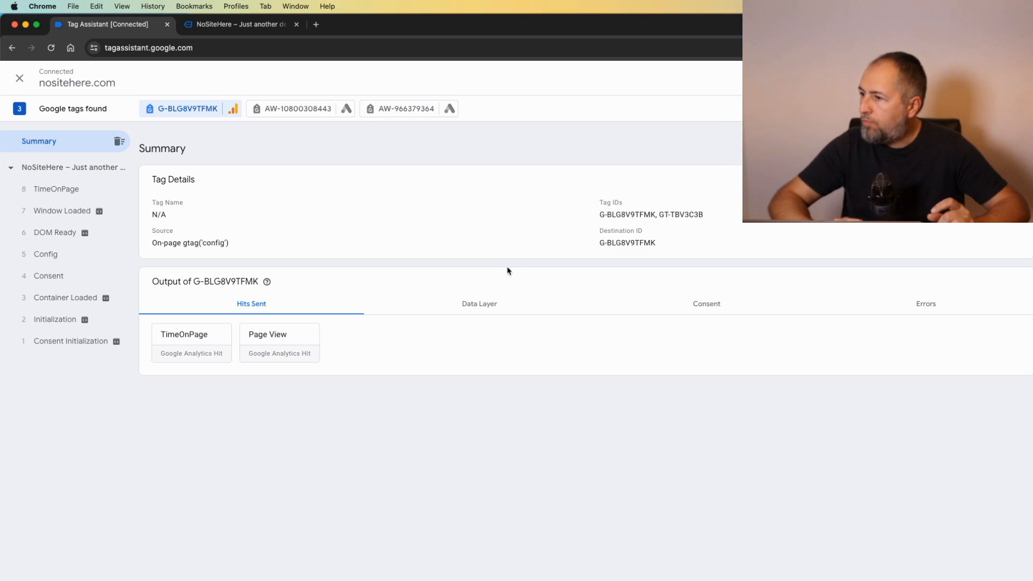
pyautogui.click(48, 276)
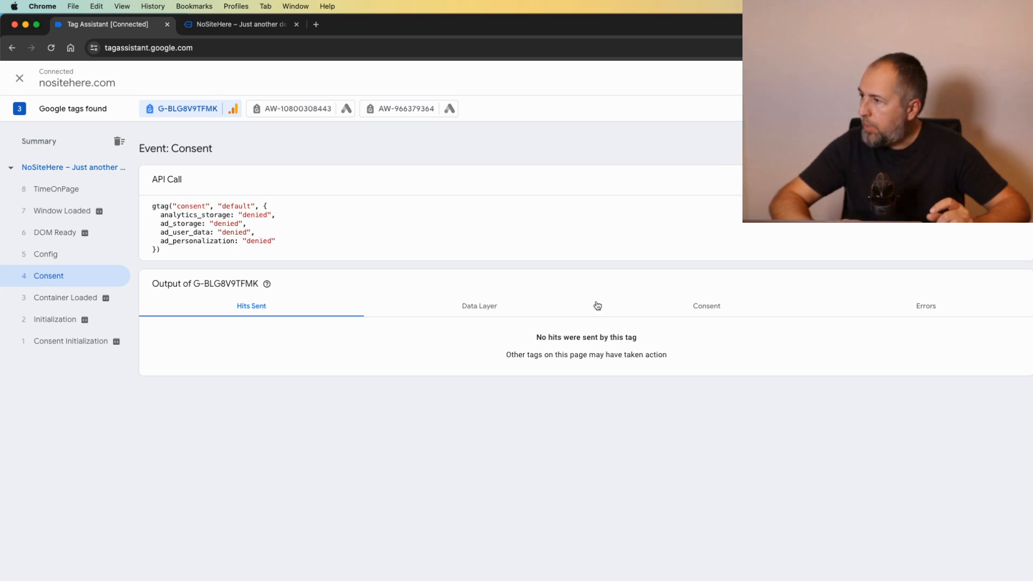
pyautogui.click(705, 306)
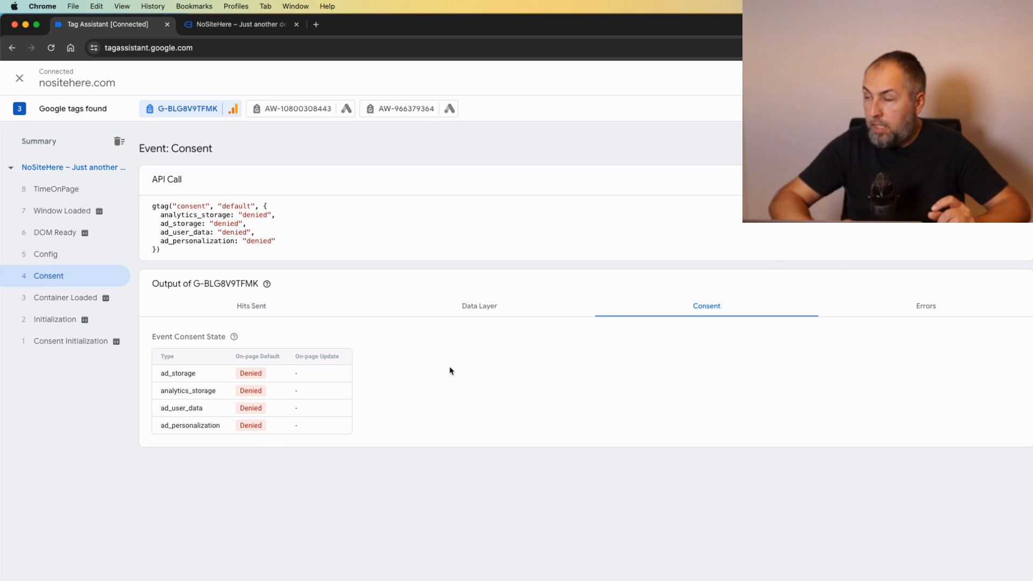
# Allow all cookies on the site and confirm Consent event 10 grants all four signals.
pyautogui.click(240, 24)
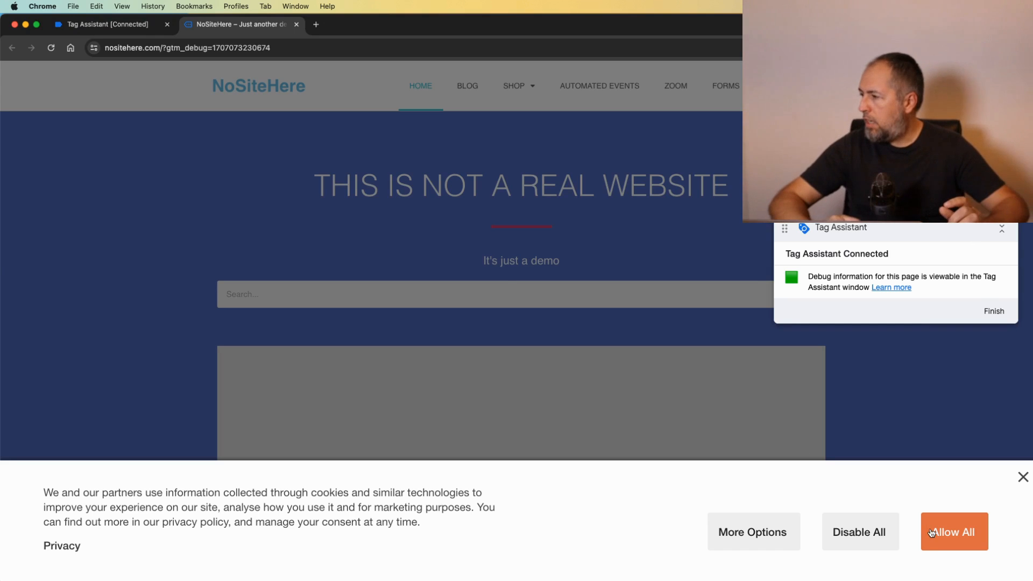
pyautogui.click(108, 24)
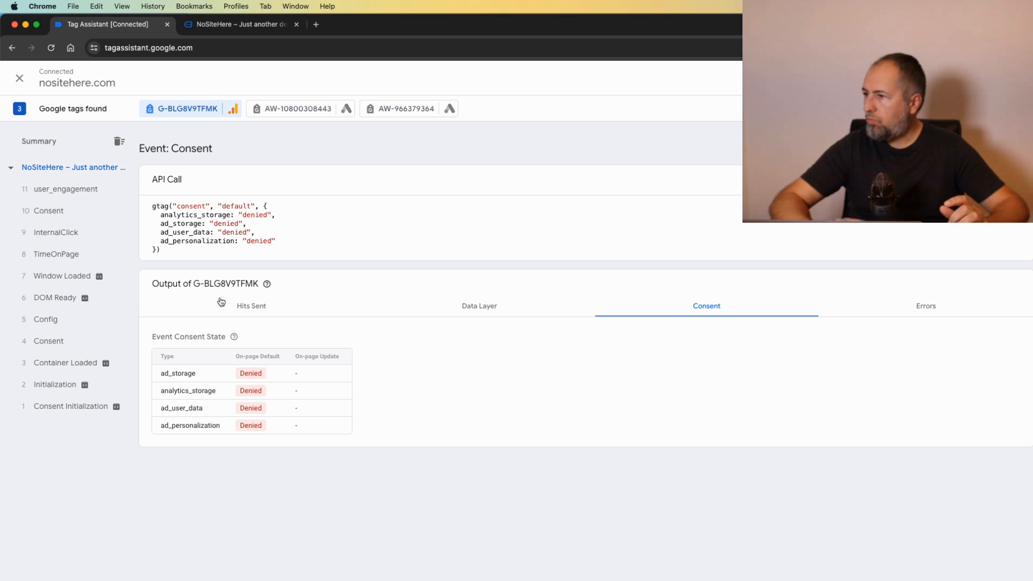
pyautogui.click(48, 210)
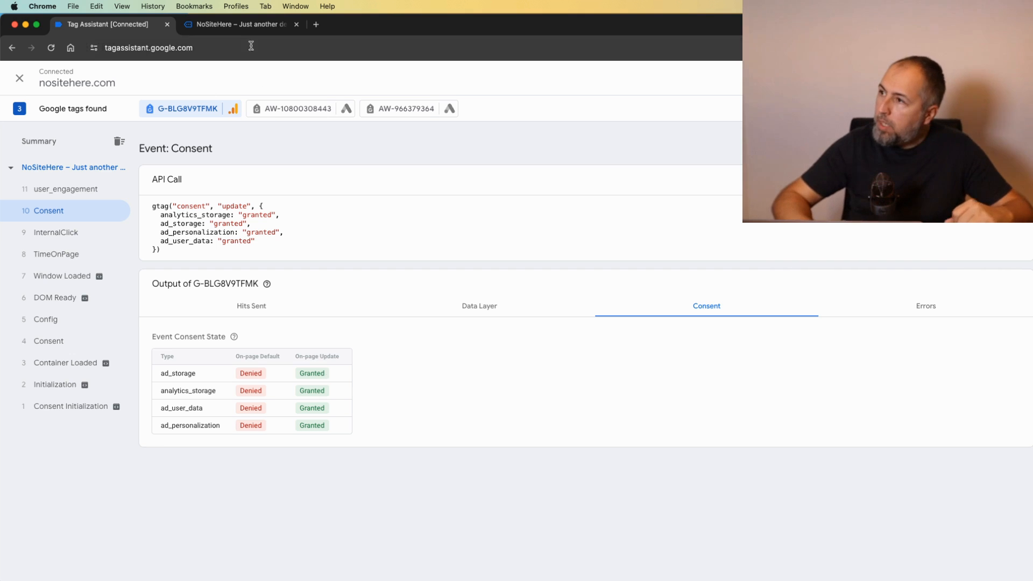
pyautogui.click(239, 24)
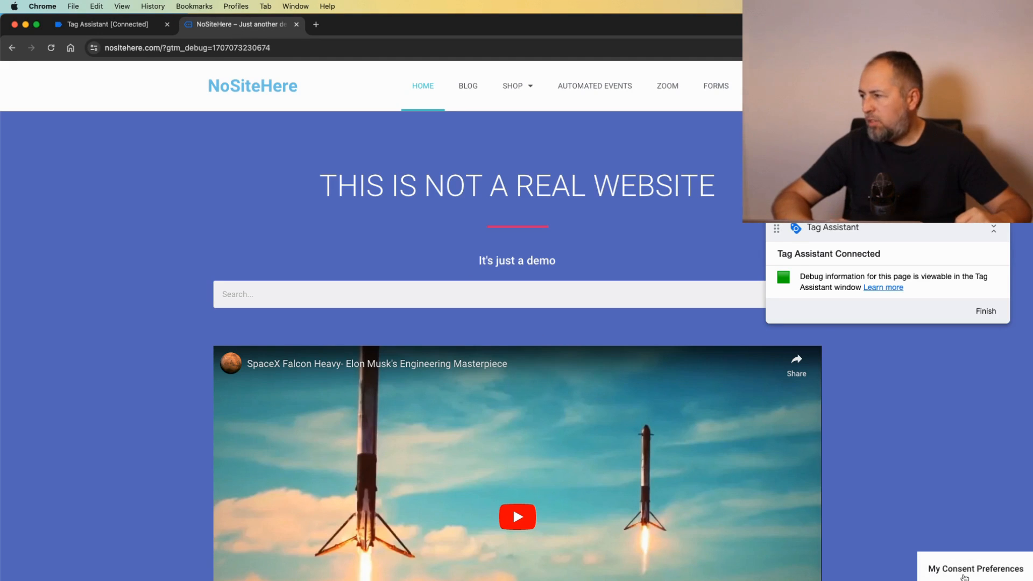
# Reopen My Consent Preferences and switch off Analytics consent.
pyautogui.click(977, 573)
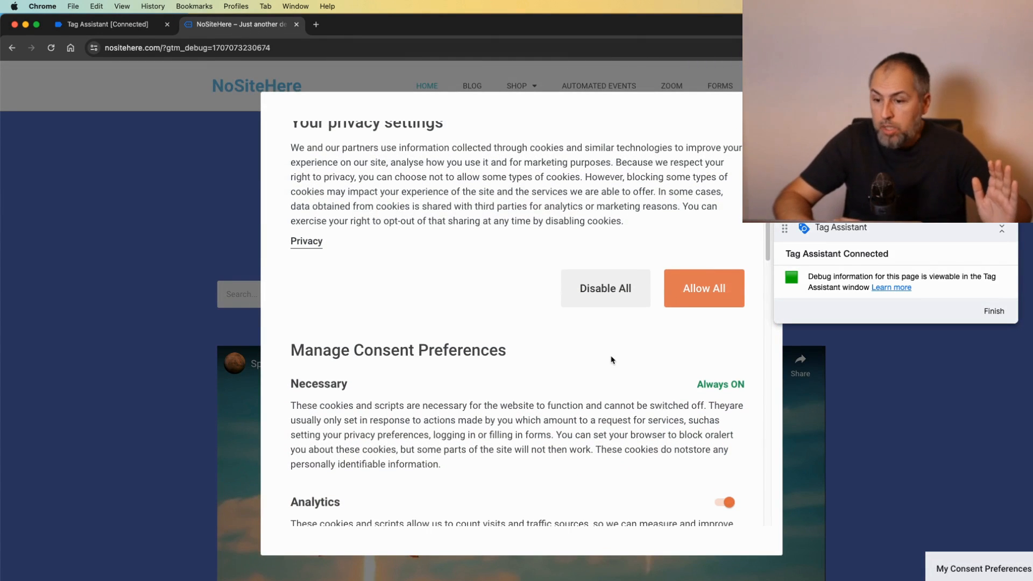
pyautogui.scroll(-3)
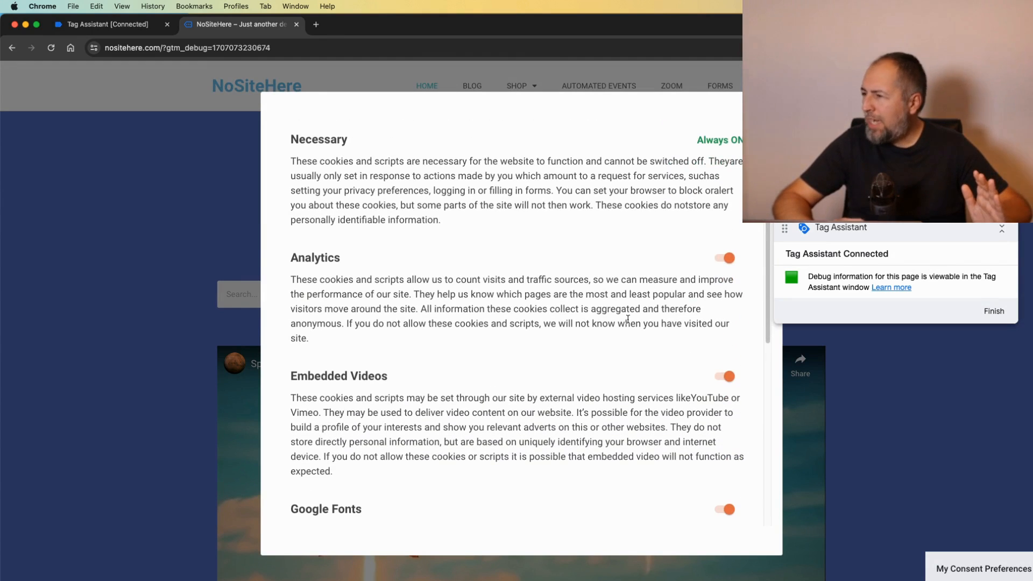
pyautogui.scroll(-3)
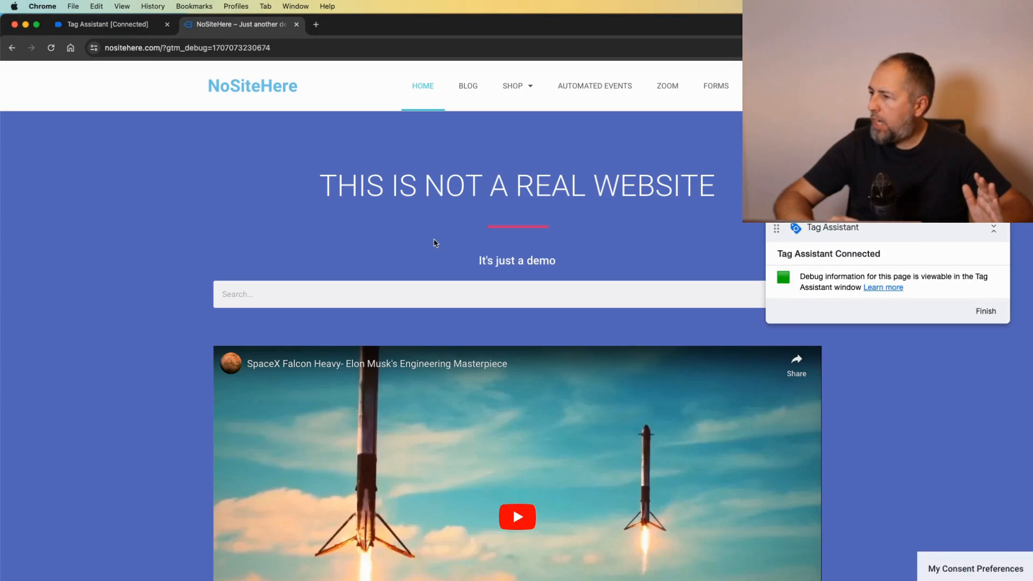
# Confirm Consent event 13 shows analytics_storage denied, then close the incognito window.
pyautogui.click(105, 24)
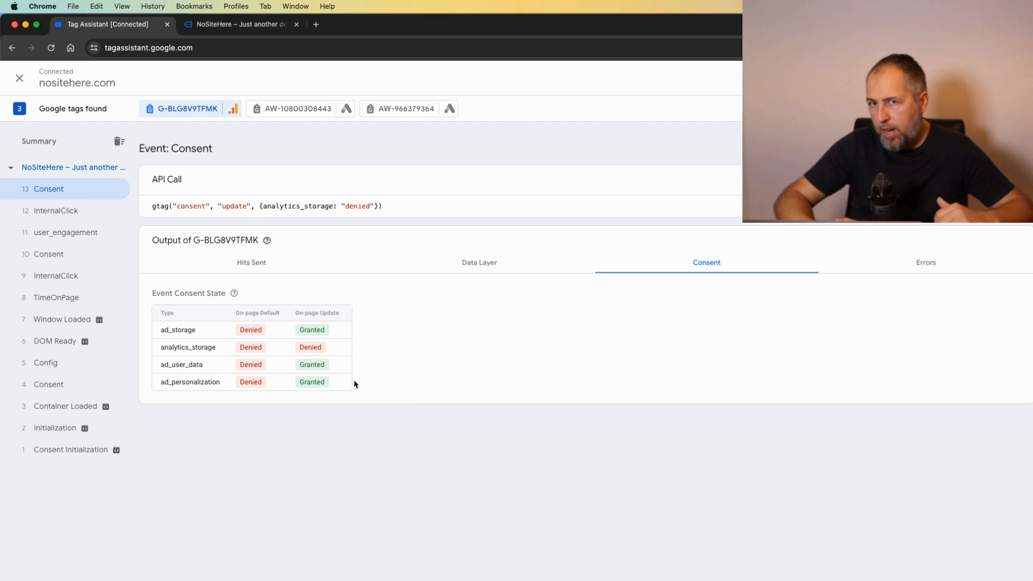
pyautogui.moveTo(169, 347)
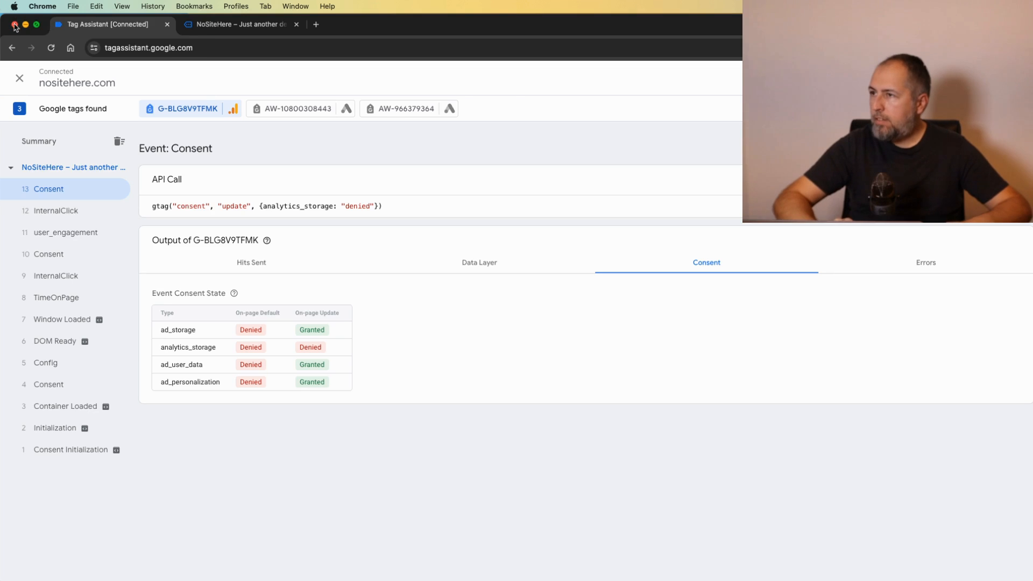
pyautogui.click(408, 24)
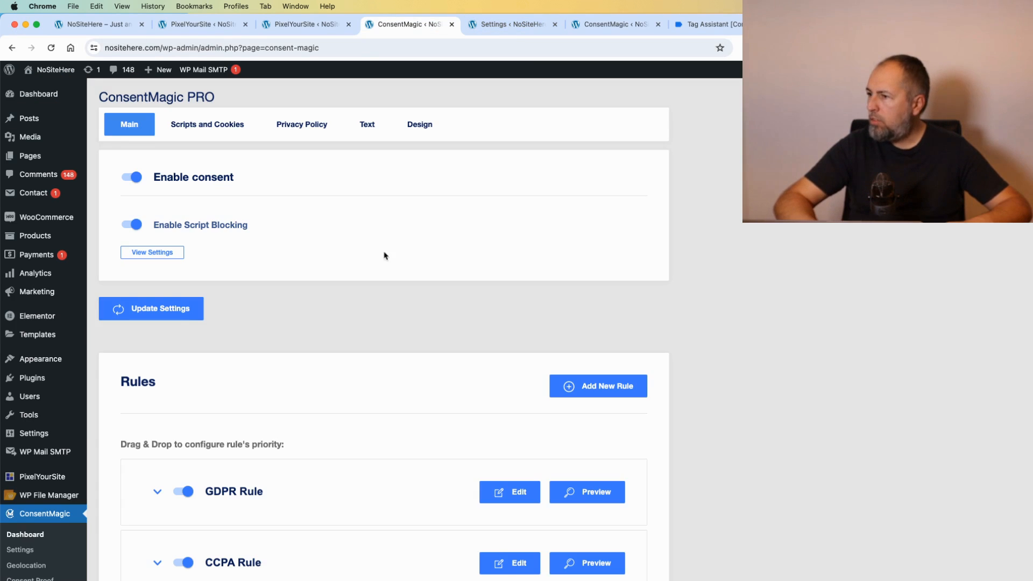
pyautogui.scroll(-3)
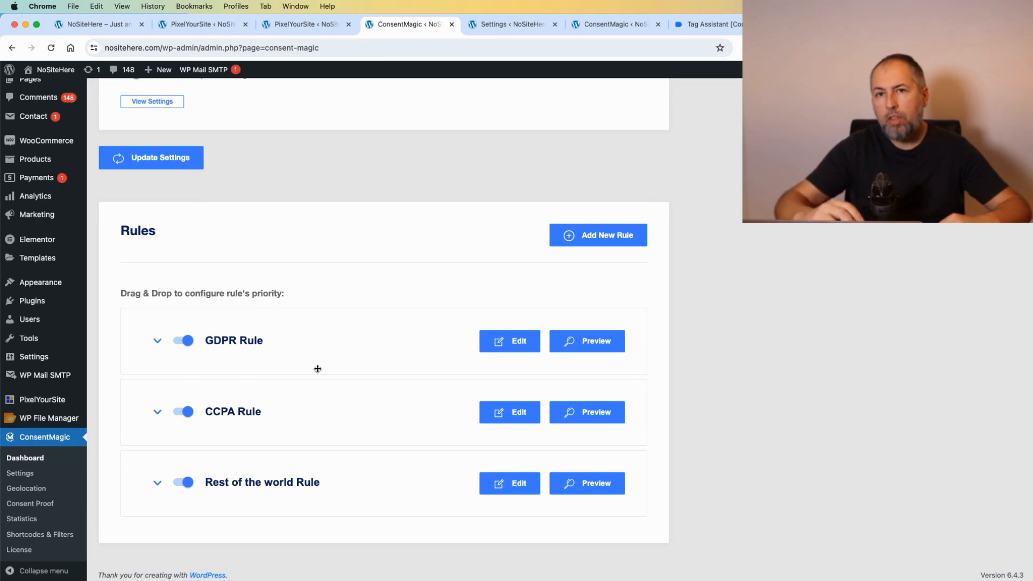